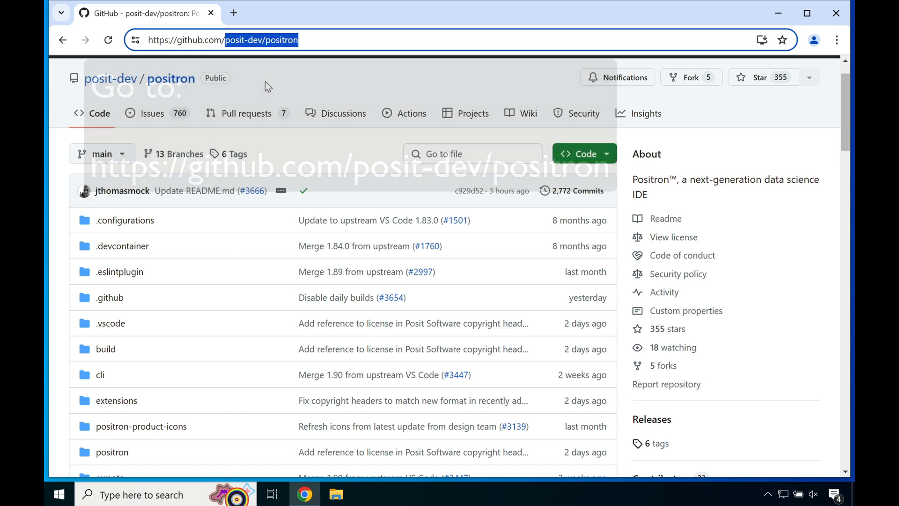
{"action": "mouse_move", "coordinate": [653, 444]}
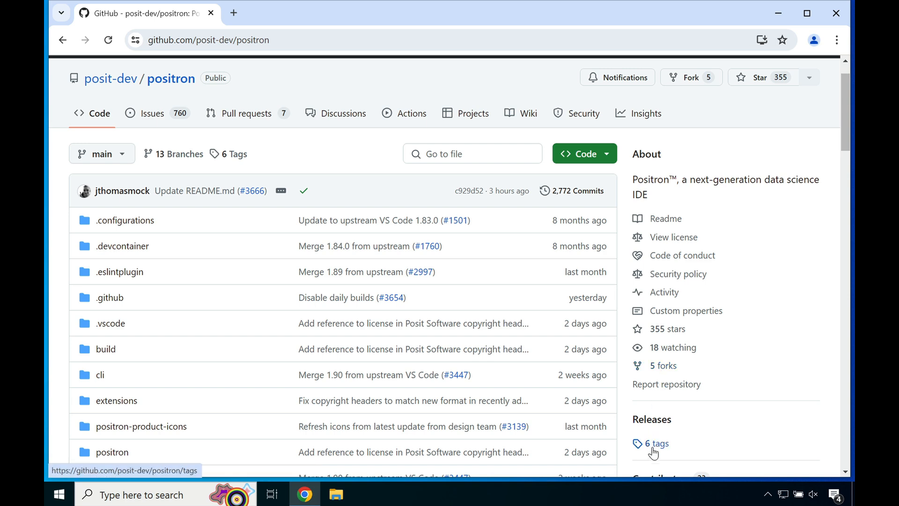
{"action": "mouse_move", "coordinate": [652, 419]}
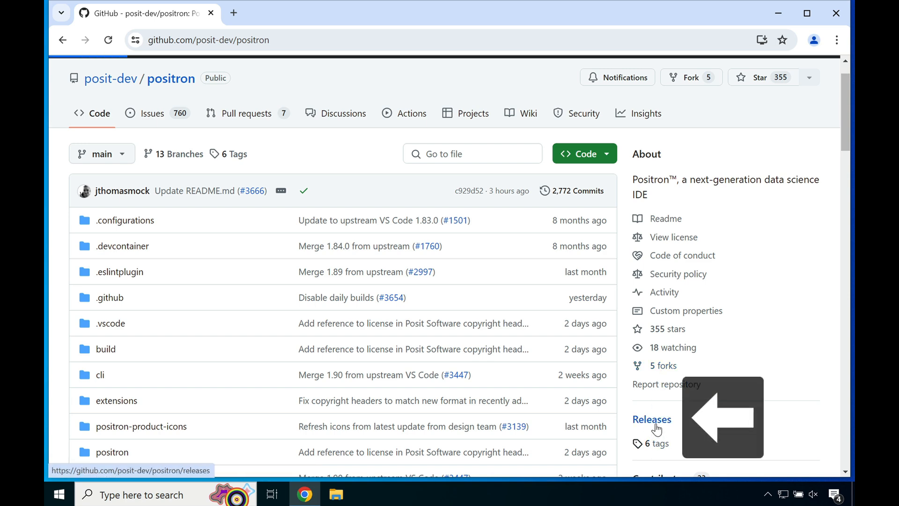
- Go to the posit-dev/positron Releases page showing the 2024.06.1-27 pre-release
{"action": "left_click", "coordinate": [652, 419]}
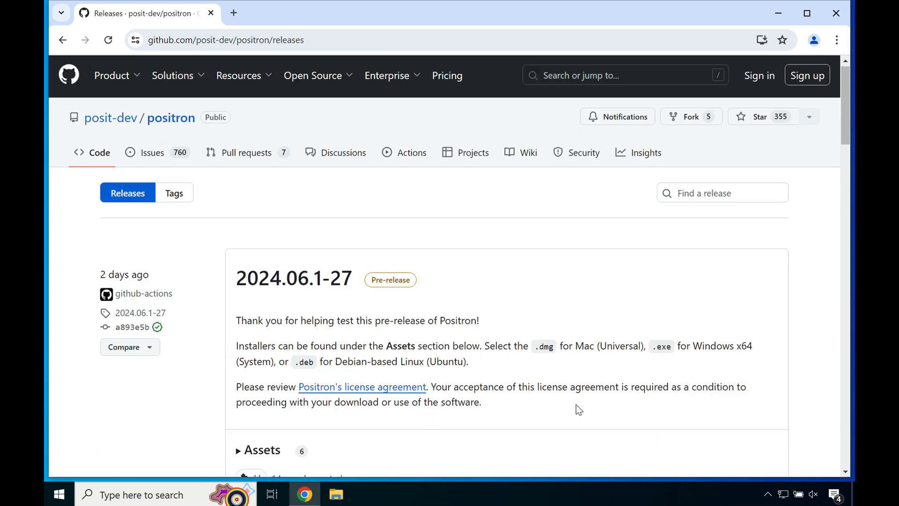
{"action": "scroll", "scroll_direction": "down", "scroll_amount": 3}
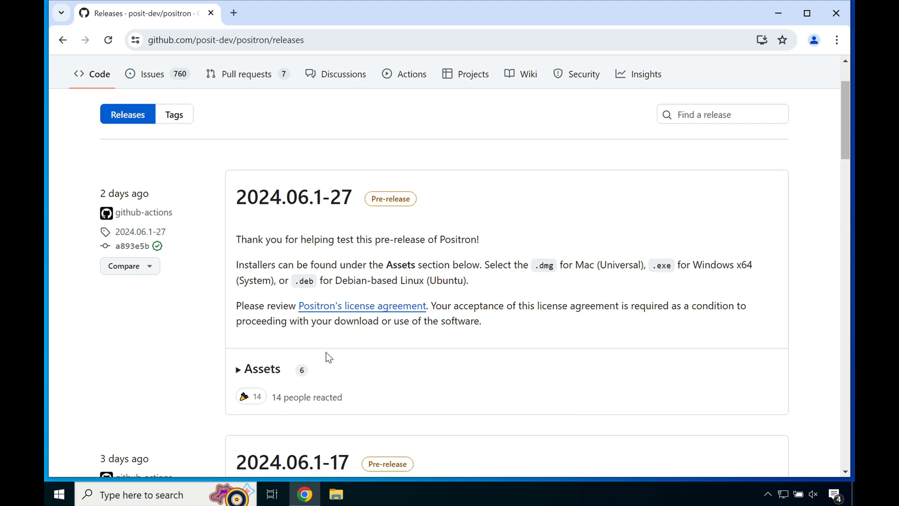
{"action": "mouse_move", "coordinate": [262, 368]}
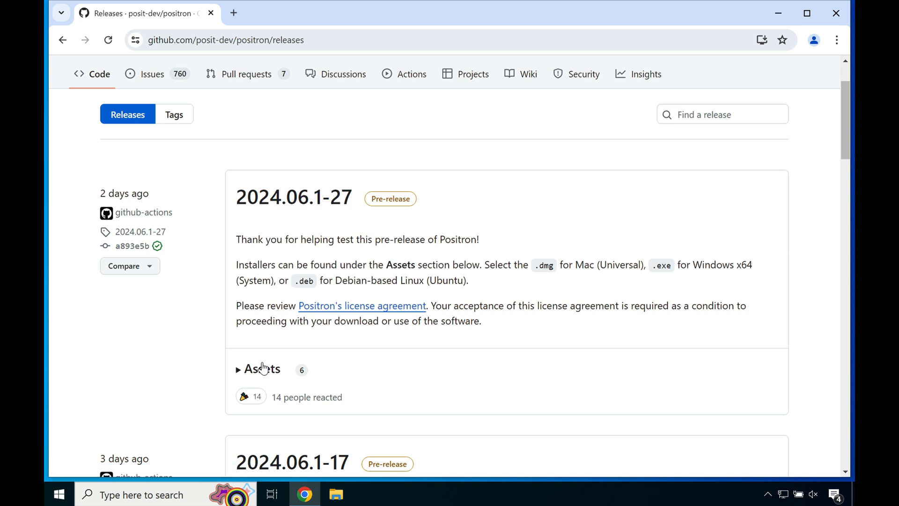
- Download Positron-2024.06.1-27-Setup.exe from the release Assets and confirm the 142 MB download completed
{"action": "left_click", "coordinate": [261, 368]}
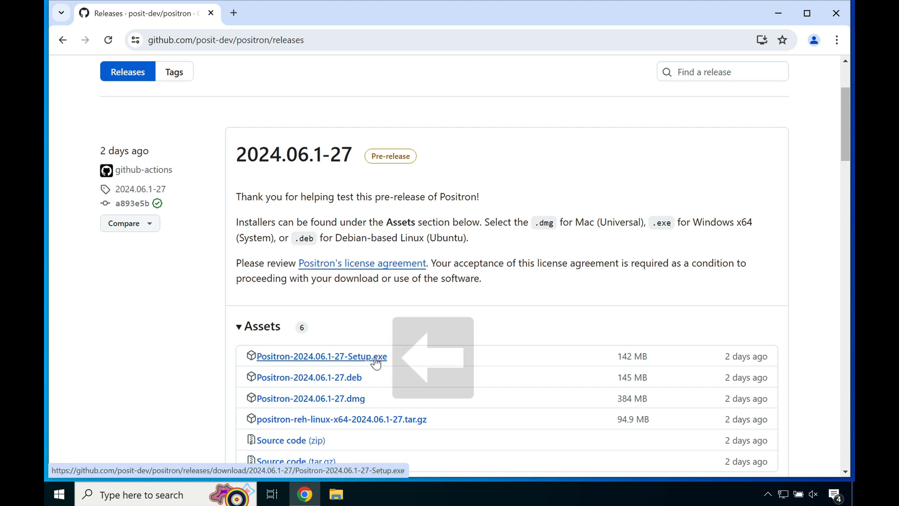
{"action": "left_click", "coordinate": [322, 356]}
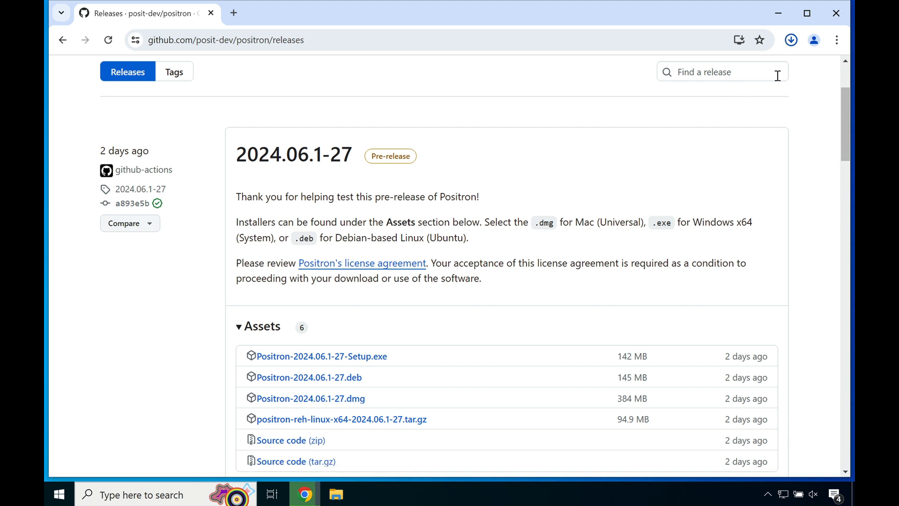
{"action": "mouse_move", "coordinate": [791, 40]}
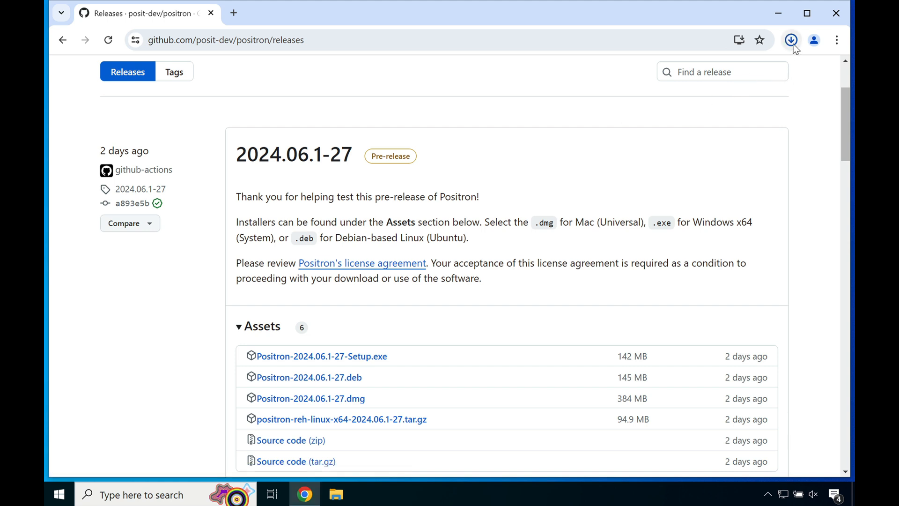
{"action": "left_click", "coordinate": [792, 41]}
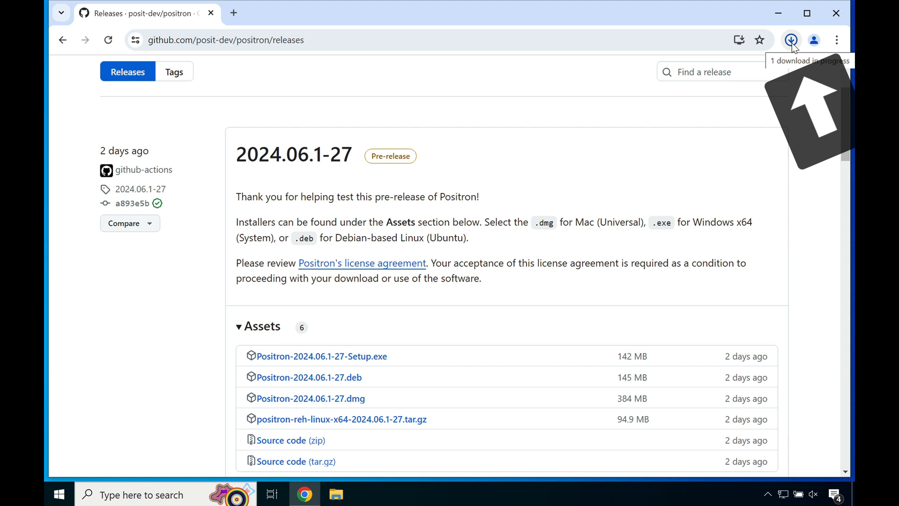
{"action": "left_click", "coordinate": [792, 40]}
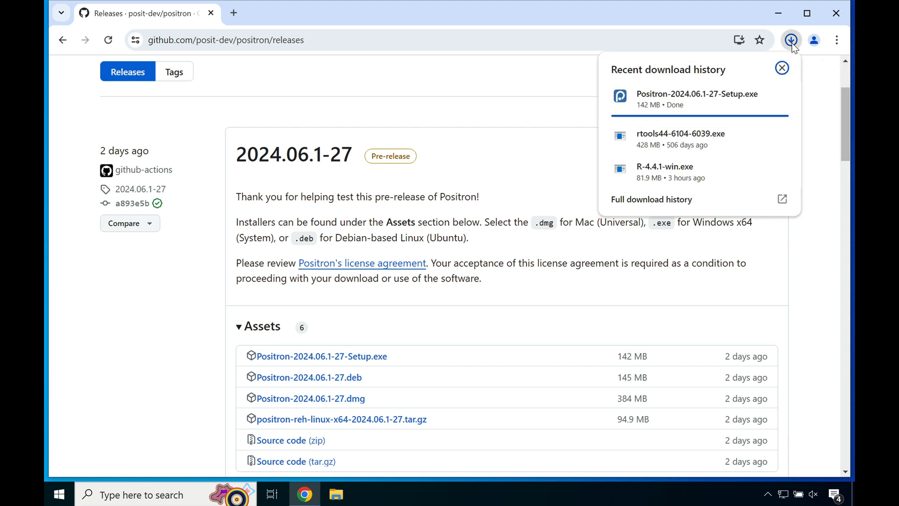
{"action": "mouse_move", "coordinate": [730, 117]}
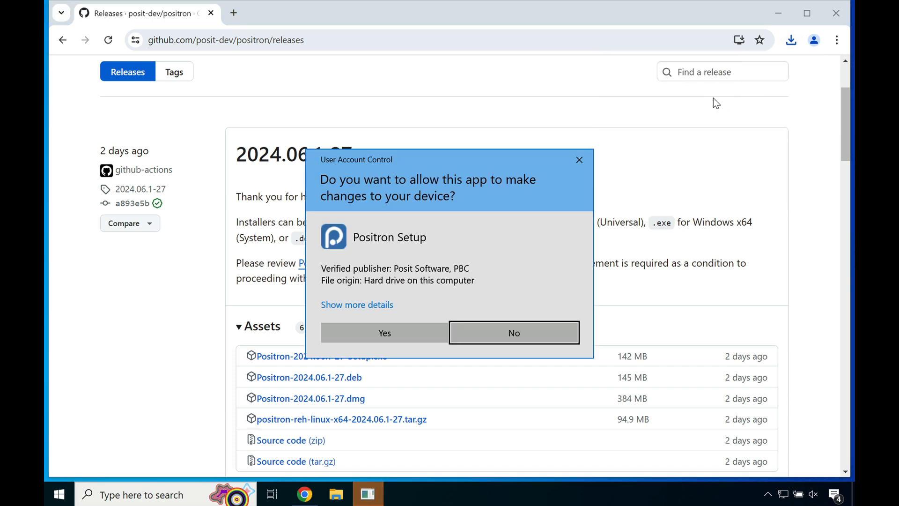
- Allow Positron Setup through UAC and accept the license agreement
{"action": "left_click", "coordinate": [513, 332]}
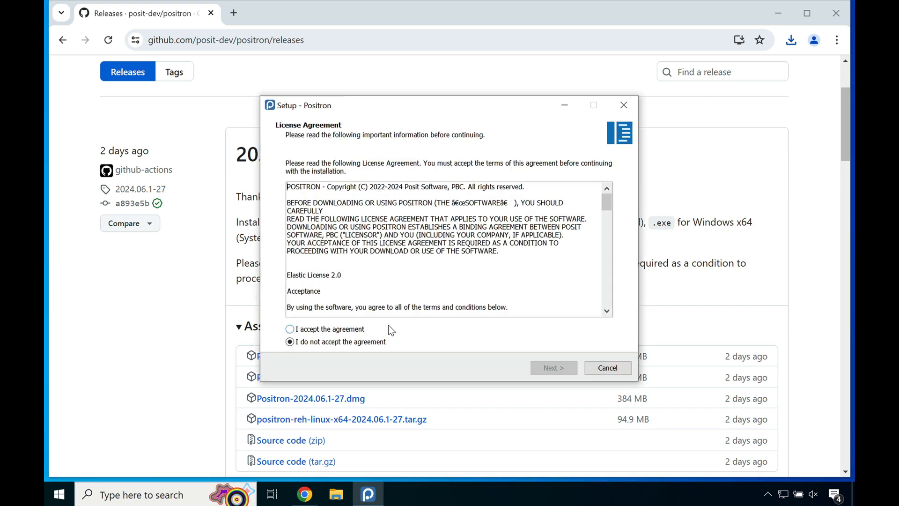
{"action": "left_click", "coordinate": [290, 328]}
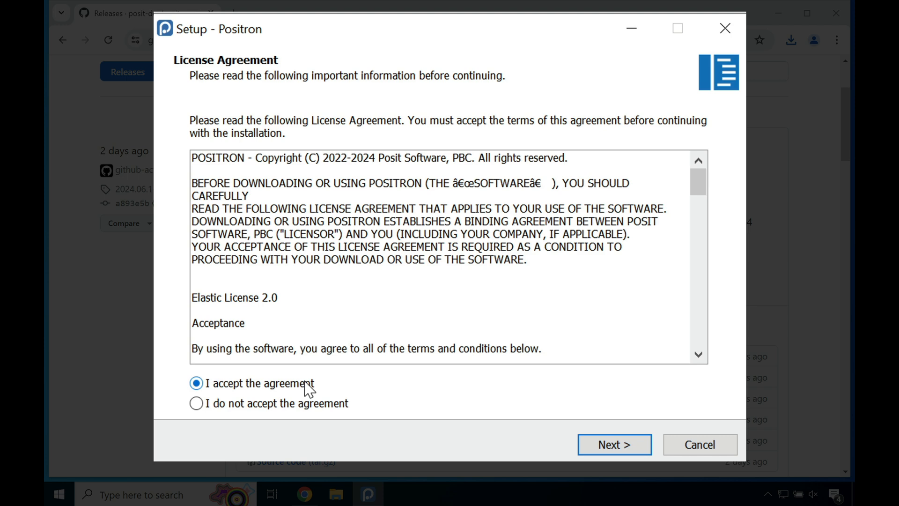
{"action": "left_click", "coordinate": [614, 445]}
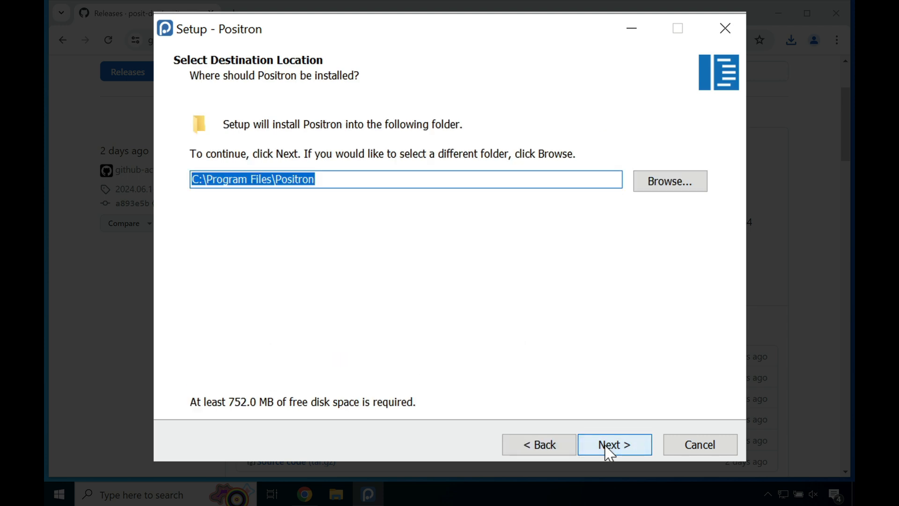
- Keep the default folders, add a desktop icon, and install Positron
{"action": "left_click", "coordinate": [614, 445]}
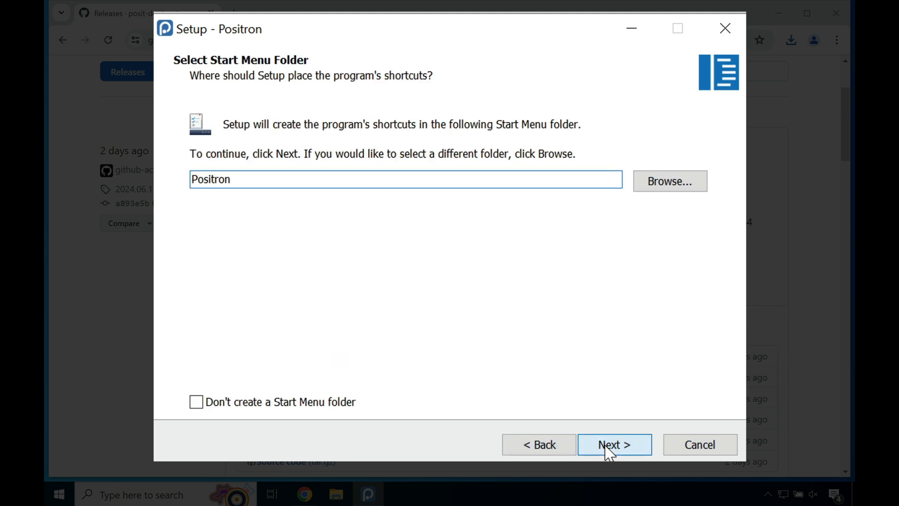
{"action": "left_click", "coordinate": [613, 444]}
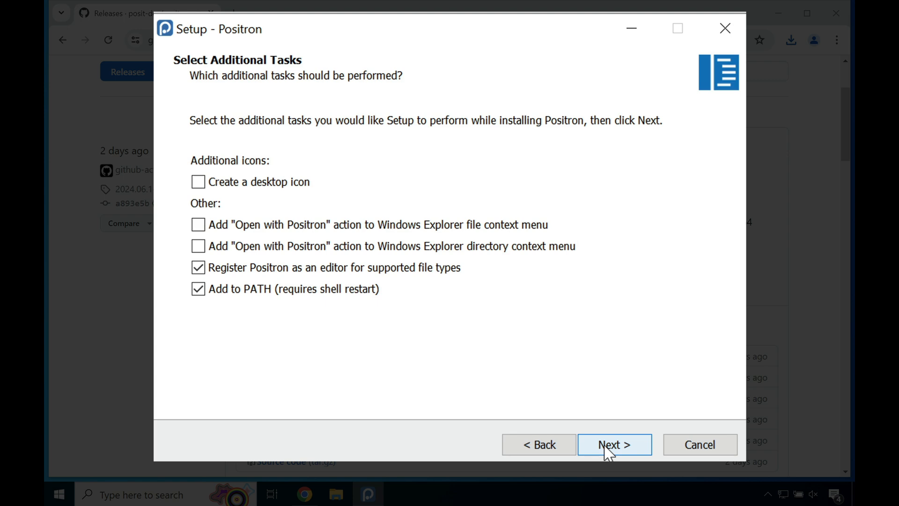
{"action": "left_click", "coordinate": [197, 181]}
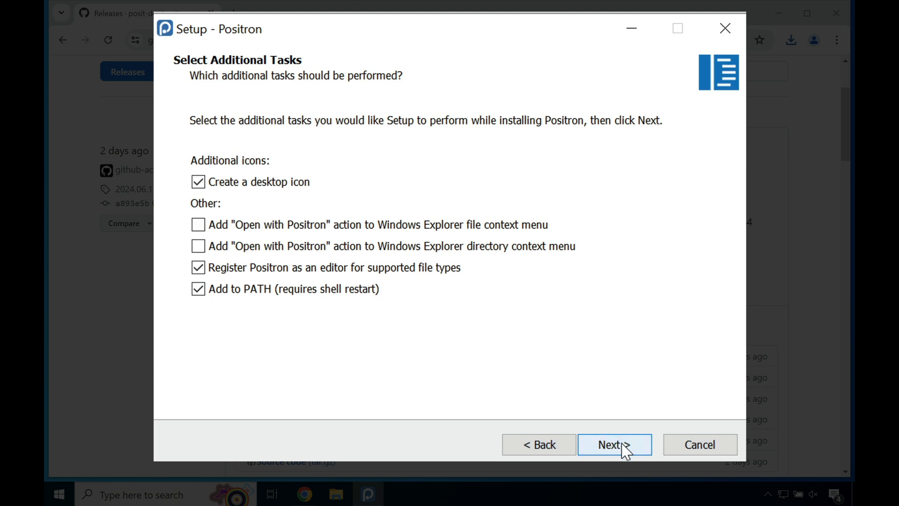
{"action": "left_click", "coordinate": [614, 444]}
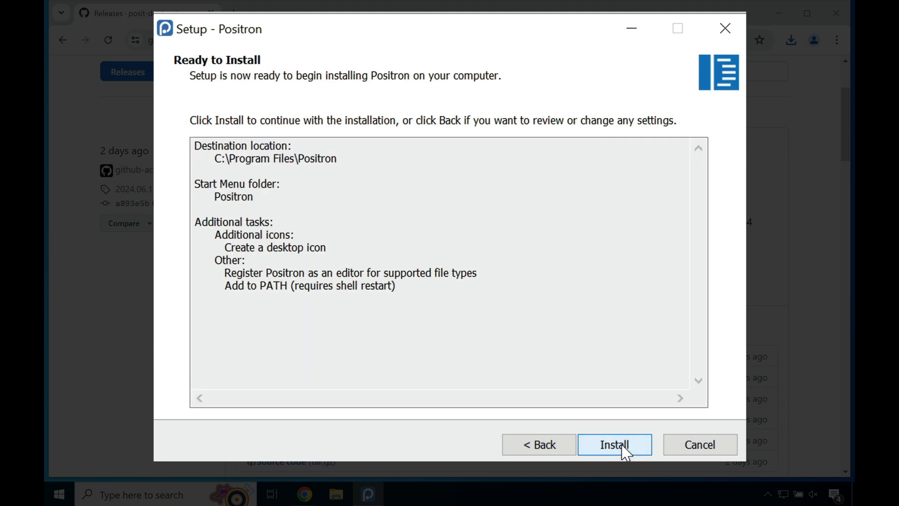
{"action": "left_click", "coordinate": [614, 445]}
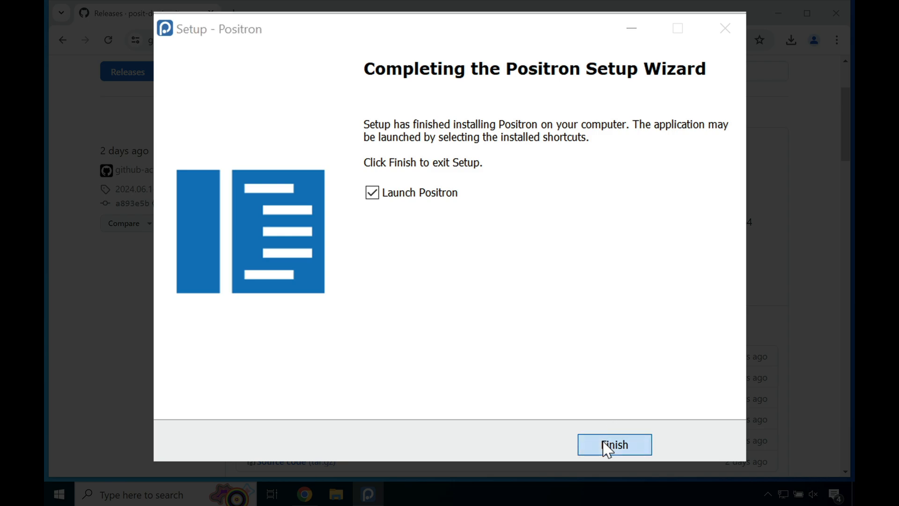
- Finish setup with 'Launch Positron' checked and let interpreter discovery complete on the Welcome page
{"action": "left_click", "coordinate": [614, 445]}
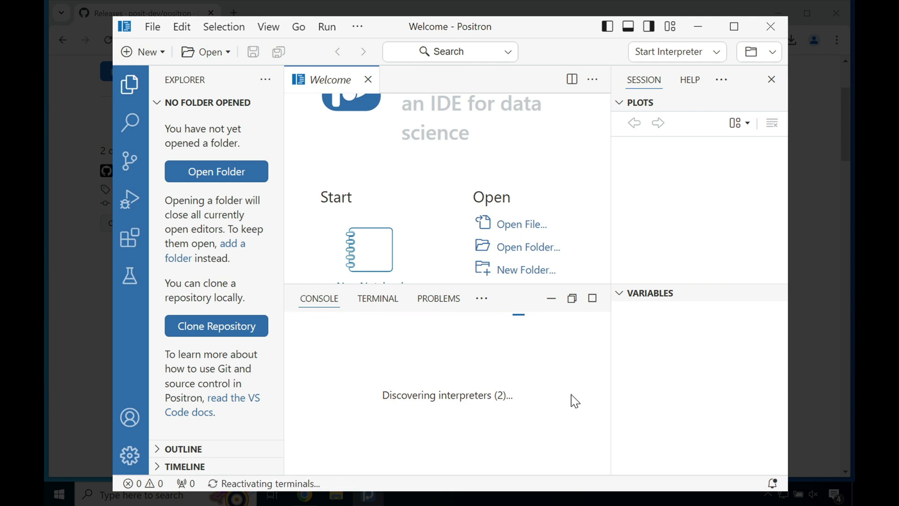
{"action": "left_click", "coordinate": [378, 298]}
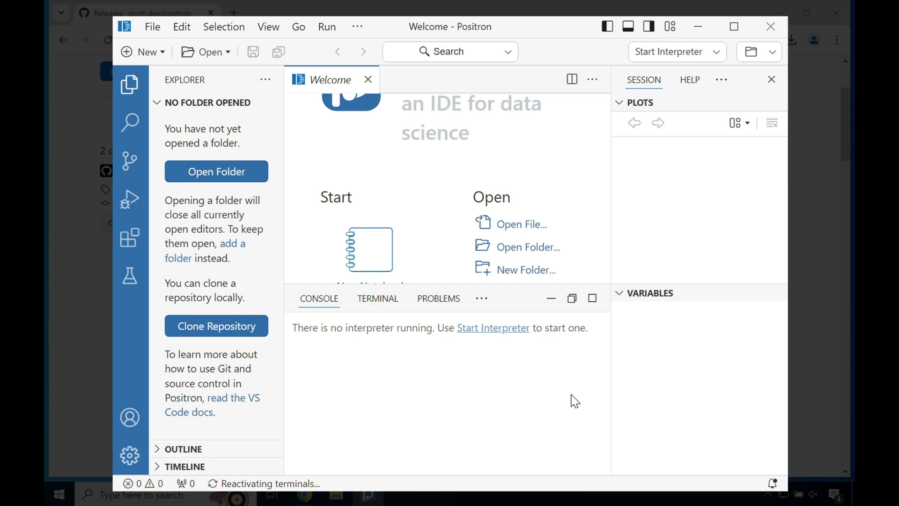
- Start an R 4.4.1 interpreter, hide the Explorer, and run 1 + 1 in the console
{"action": "left_click", "coordinate": [677, 51]}
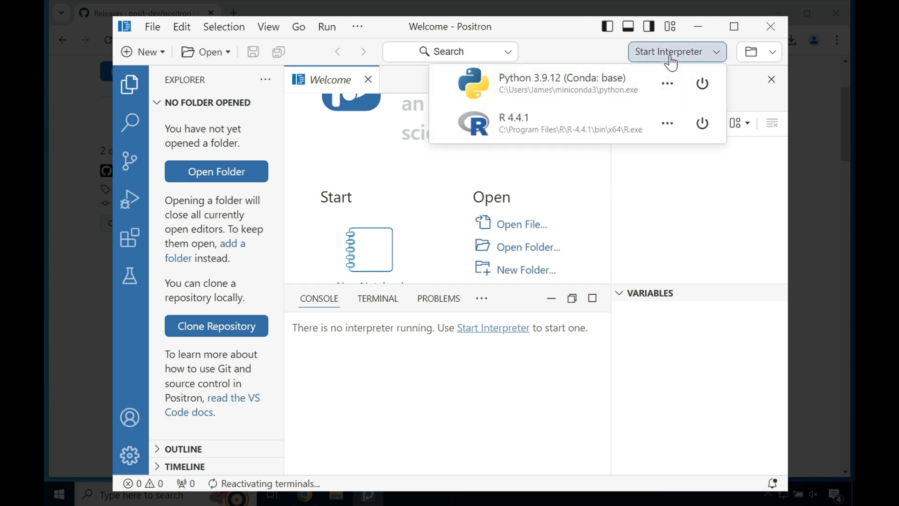
{"action": "mouse_move", "coordinate": [625, 123]}
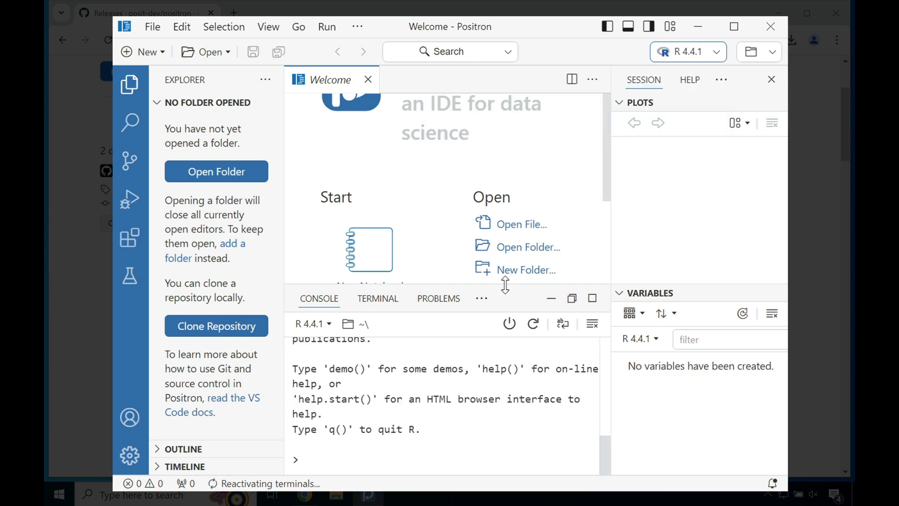
{"action": "mouse_move", "coordinate": [130, 86]}
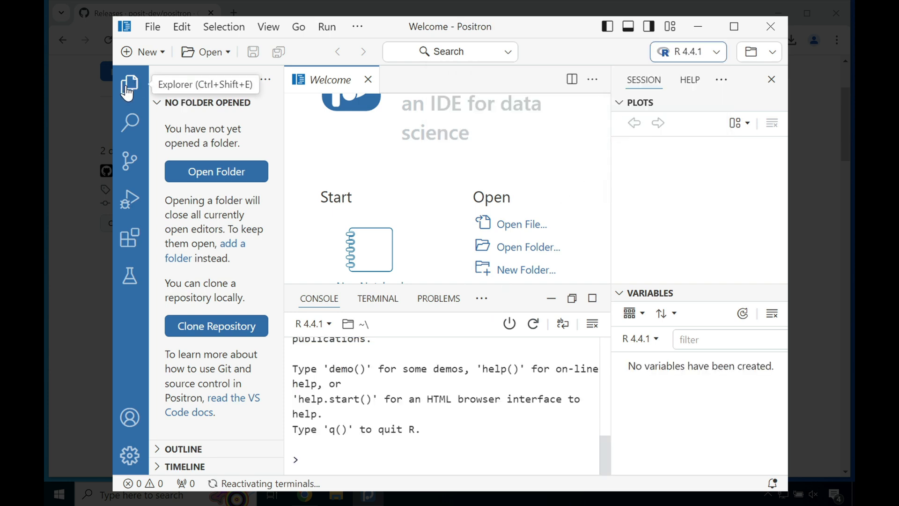
{"action": "left_click", "coordinate": [129, 84]}
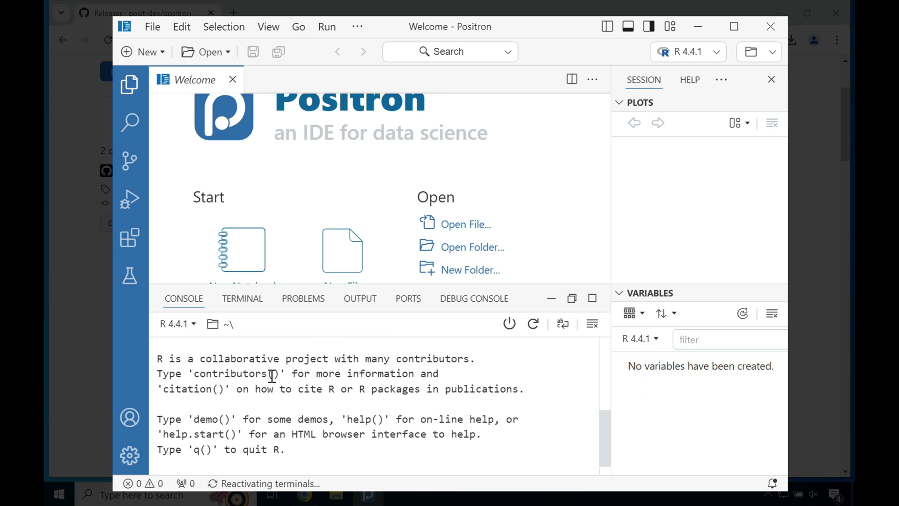
{"action": "scroll", "scroll_direction": "up", "scroll_amount": 3}
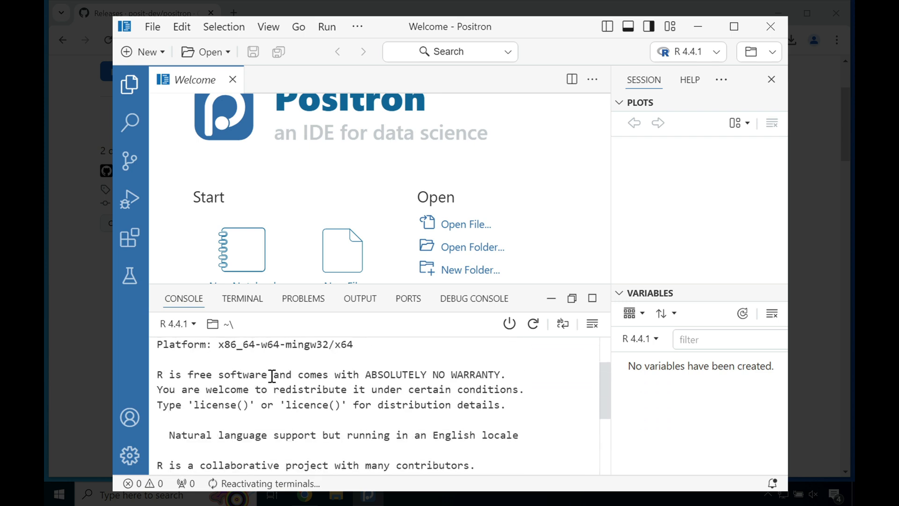
{"action": "type", "text": "1"}
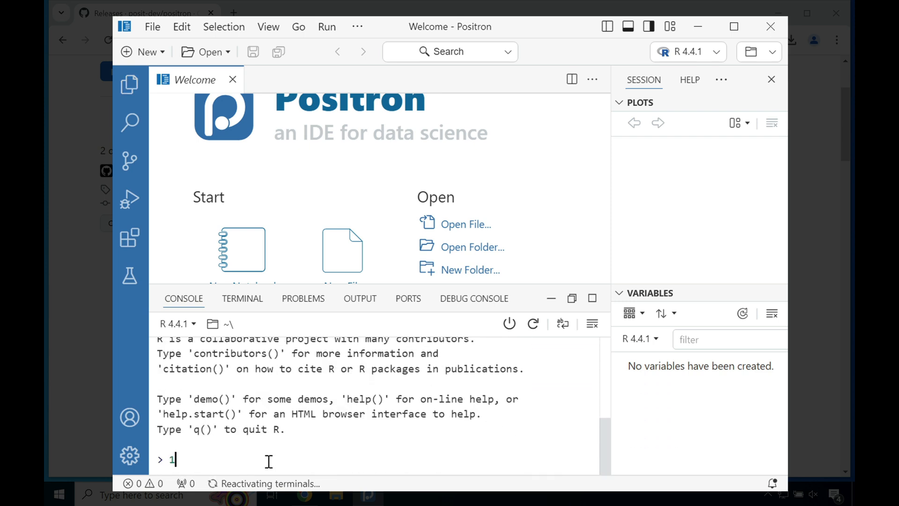
{"action": "key", "text": "Return"}
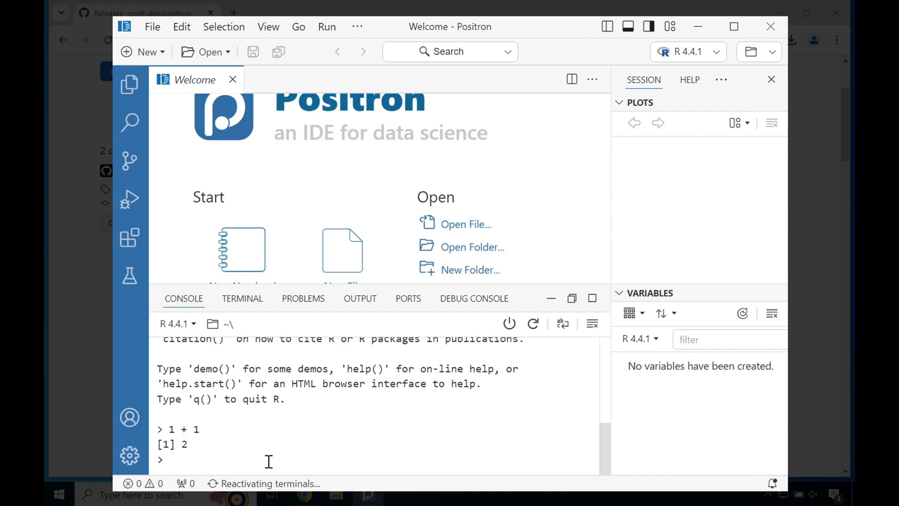